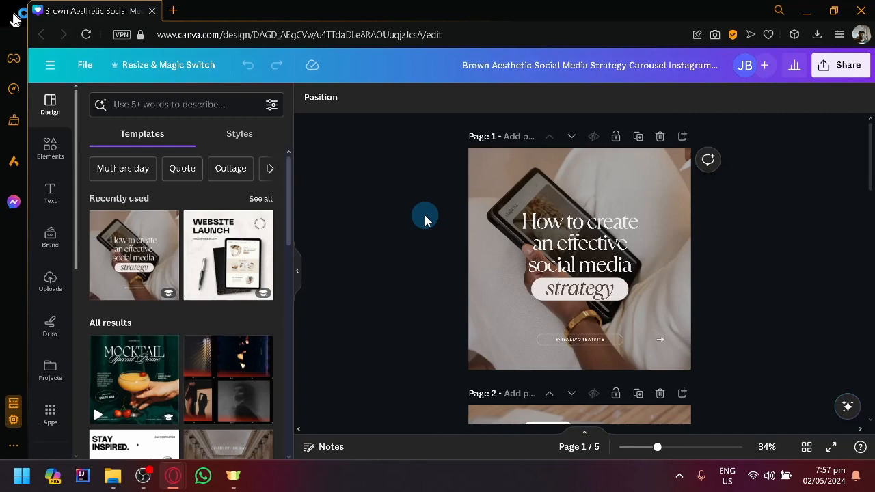
# Scroll through all five pages of the social media strategy carousel
pyautogui.scroll(-3)
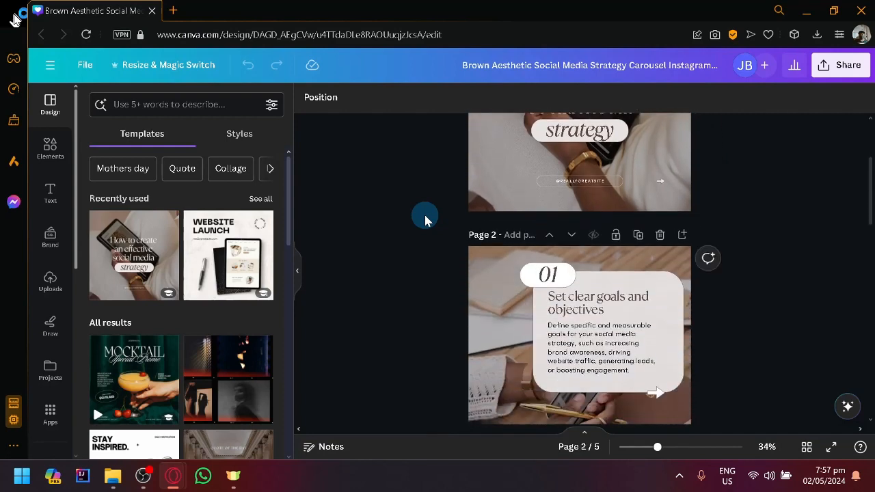
pyautogui.scroll(-3)
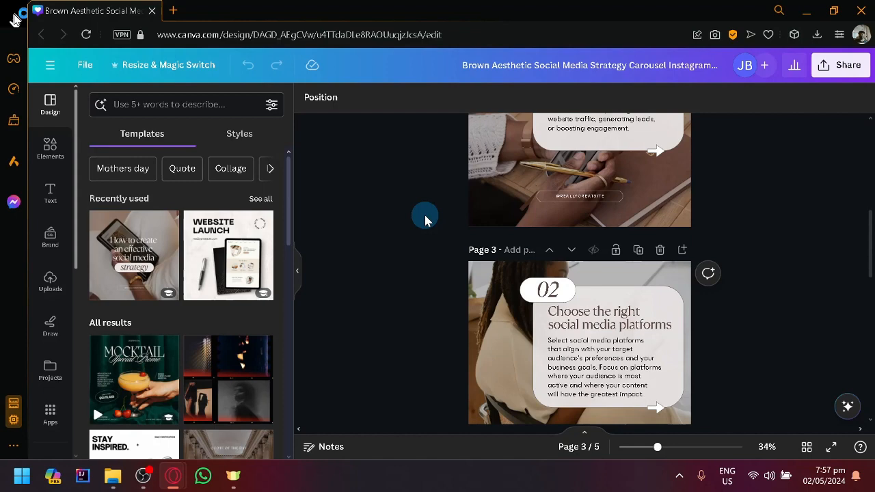
pyautogui.scroll(3)
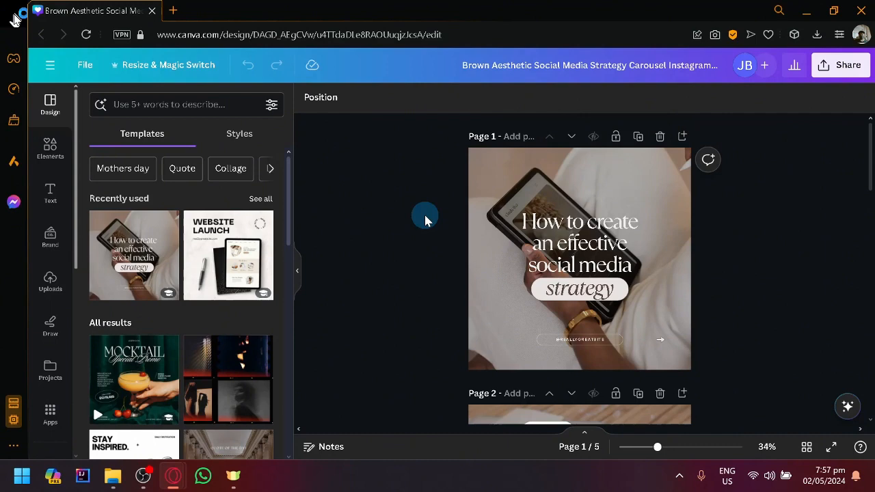
pyautogui.scroll(-3)
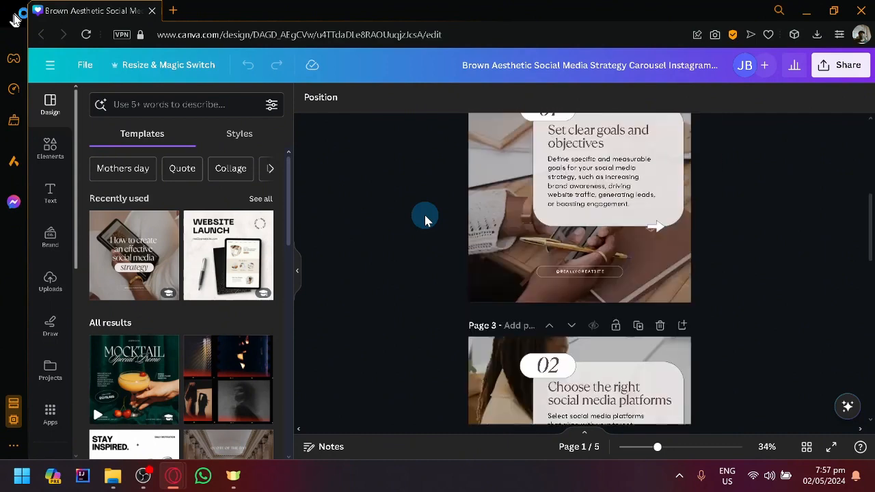
pyautogui.scroll(-3)
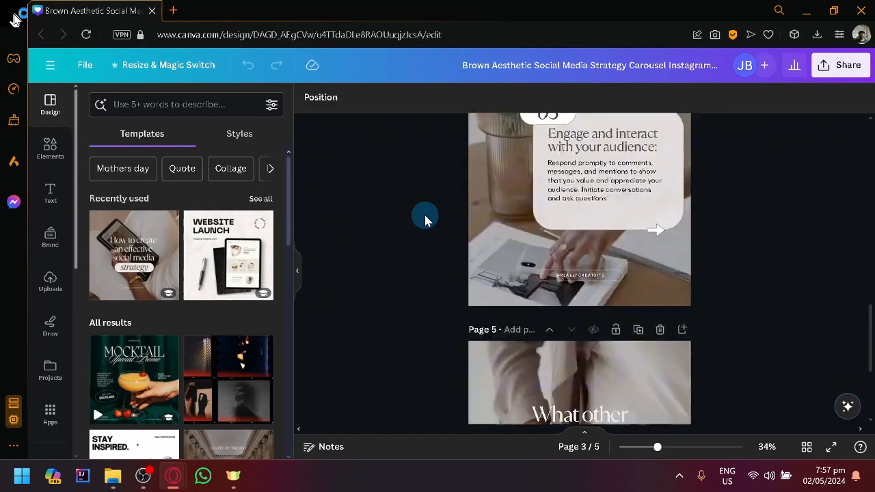
pyautogui.scroll(-3)
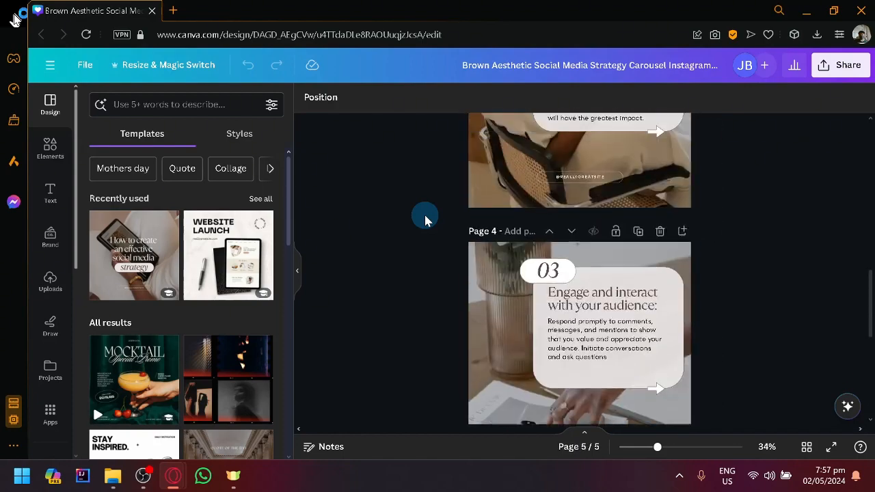
pyautogui.scroll(3)
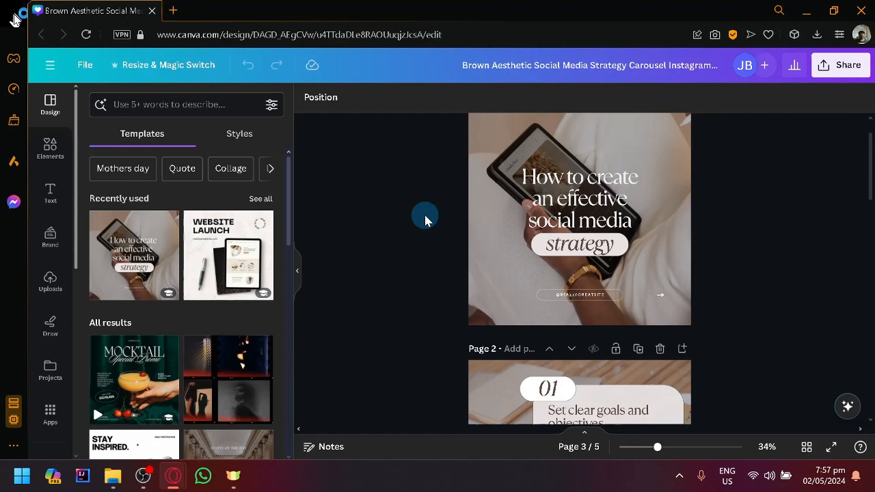
# Bring up the Share this design panel and its social publishing destinations
pyautogui.click(848, 66)
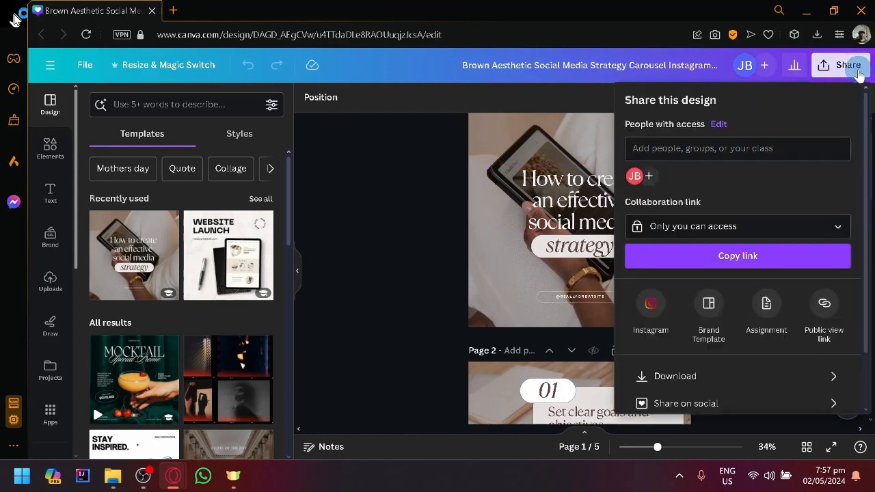
pyautogui.scroll(-3)
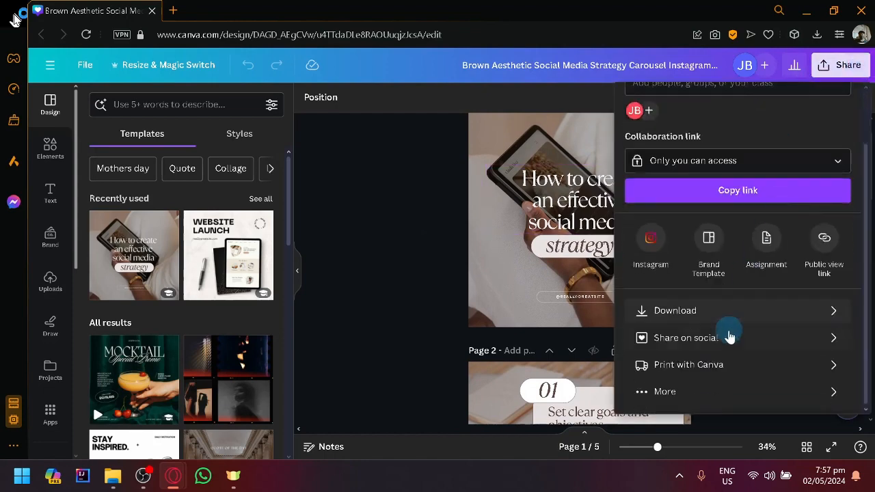
pyautogui.click(686, 336)
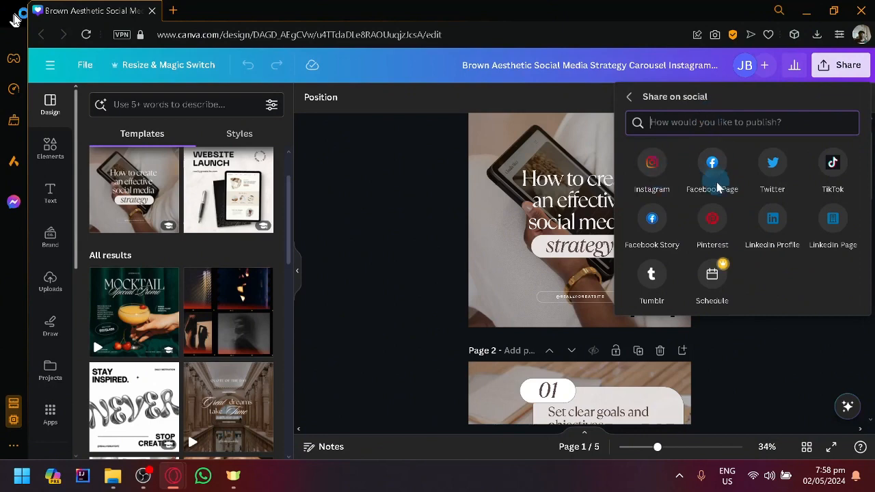
pyautogui.moveTo(712, 170)
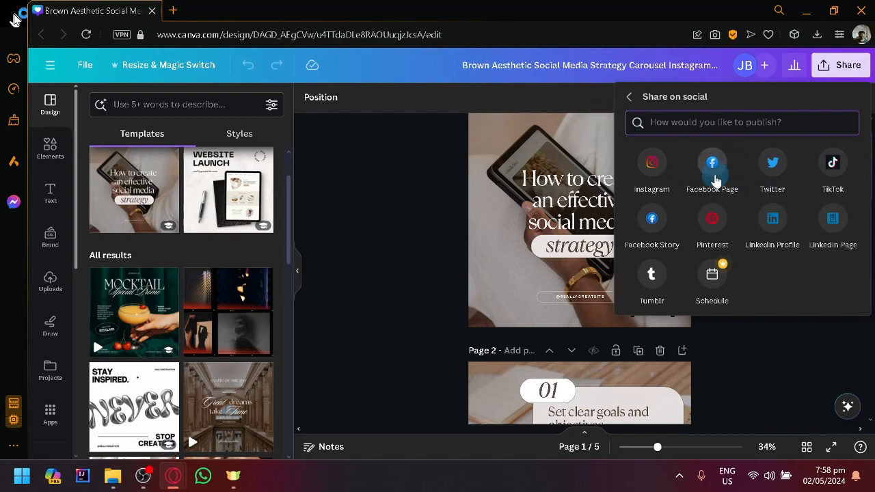
pyautogui.moveTo(713, 164)
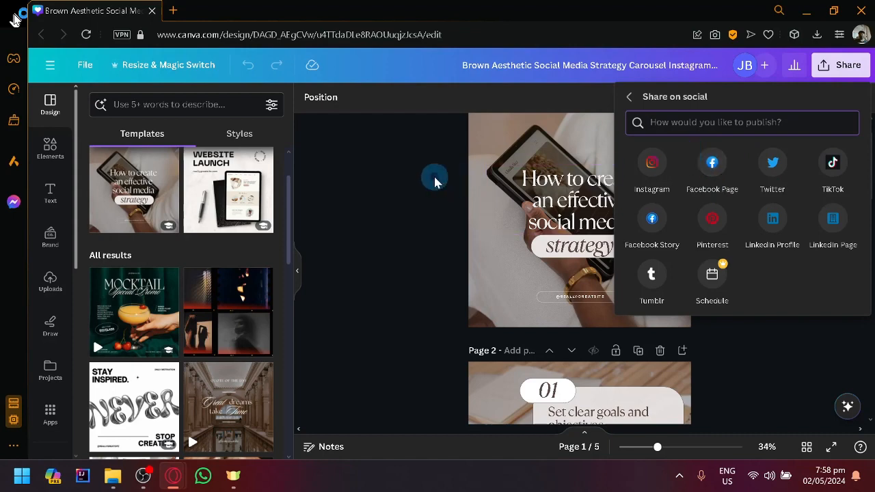
# Dismiss the sharing panel, returning to the carousel's cover page
pyautogui.click(629, 95)
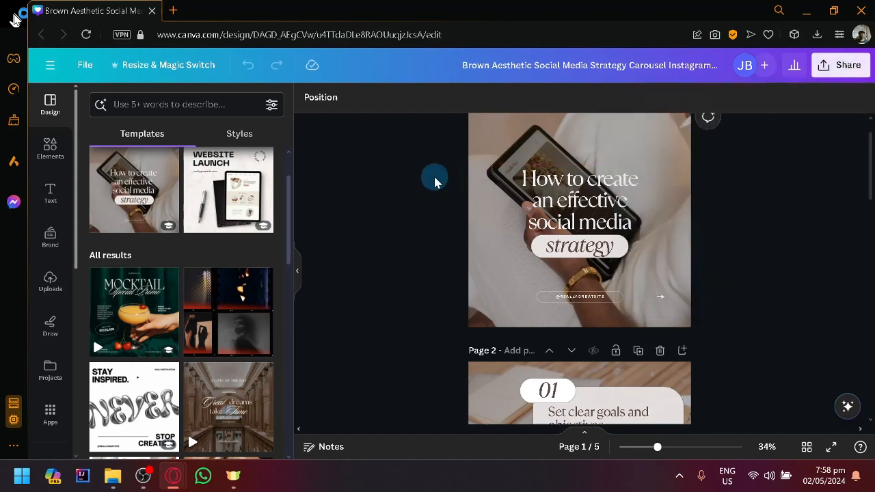